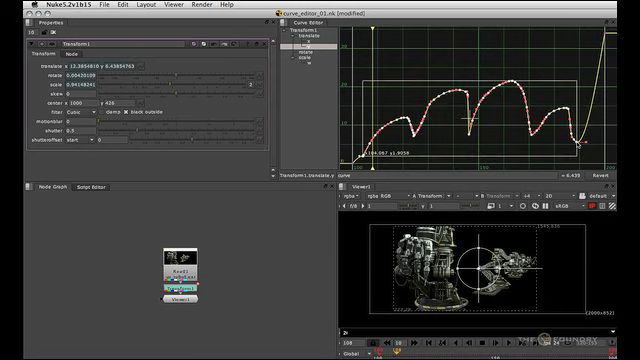
pyautogui.moveTo(436, 132)
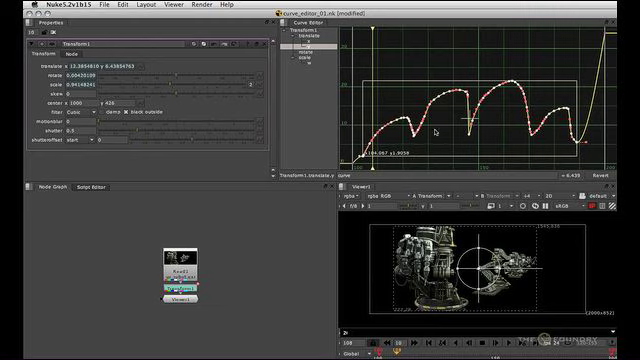